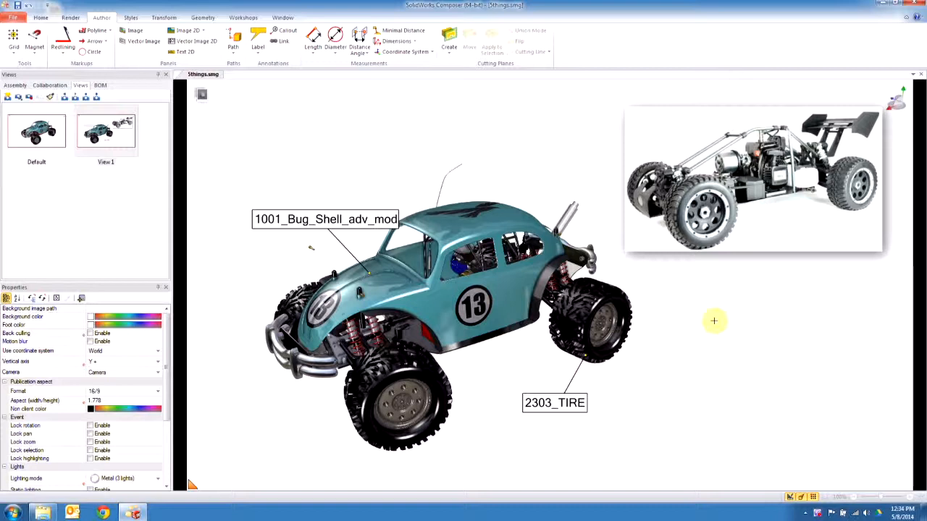
mouse_move(91, 247)
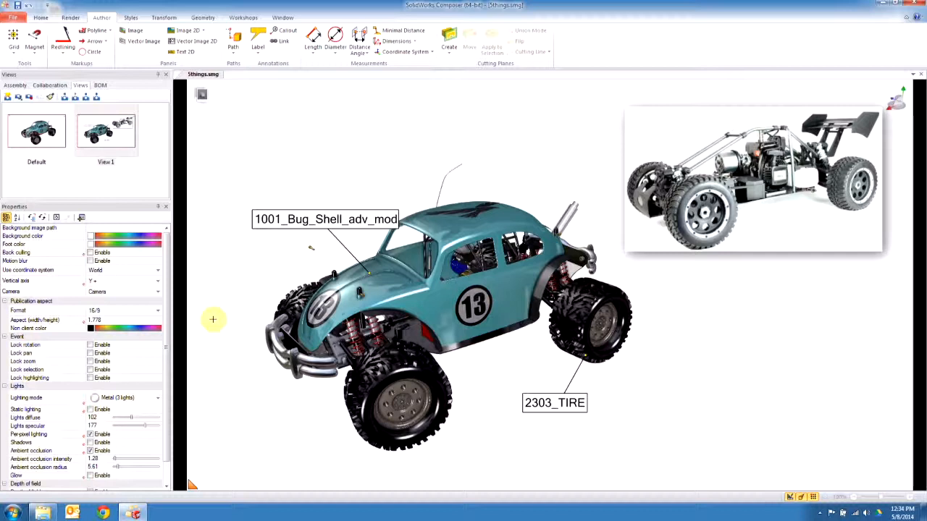
- Drag the 1001_Bug_Shell_adv_mod label slightly upward above the car body, then reselect it
click(324, 219)
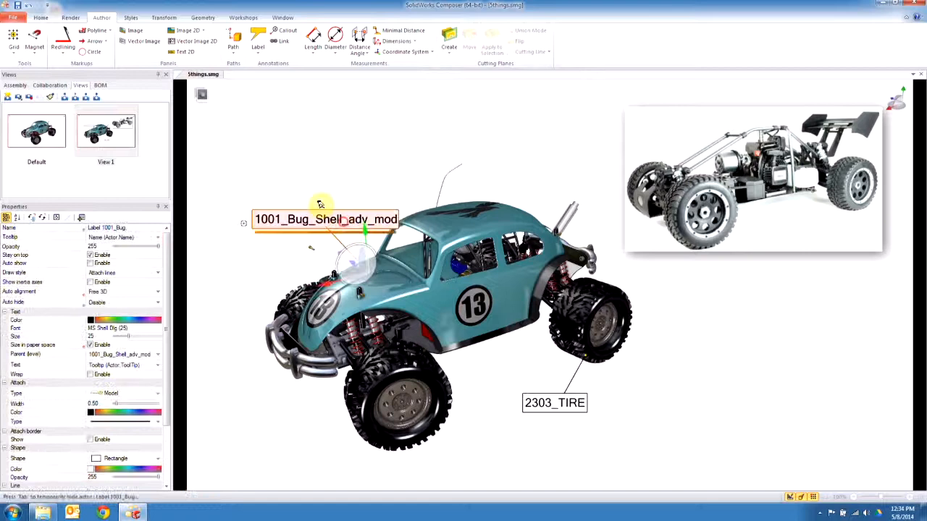
drag(324, 219, 312, 202)
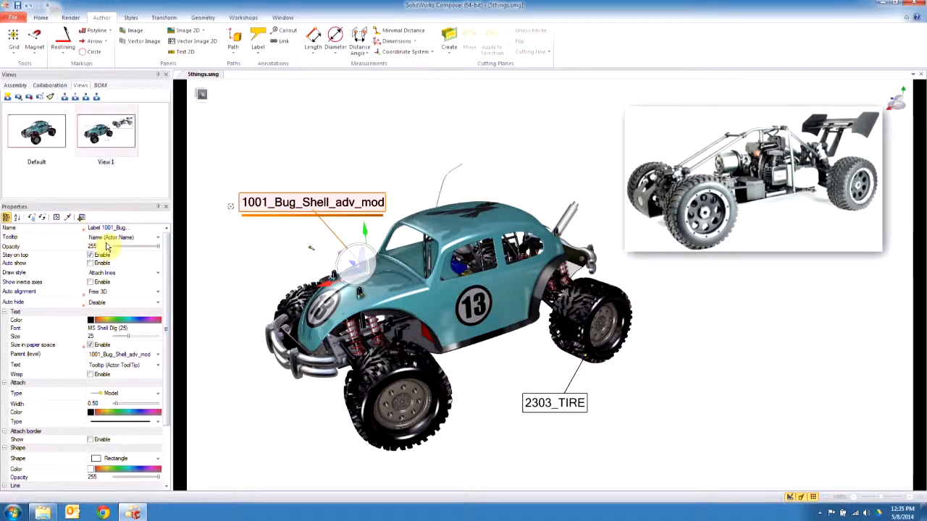
click(382, 143)
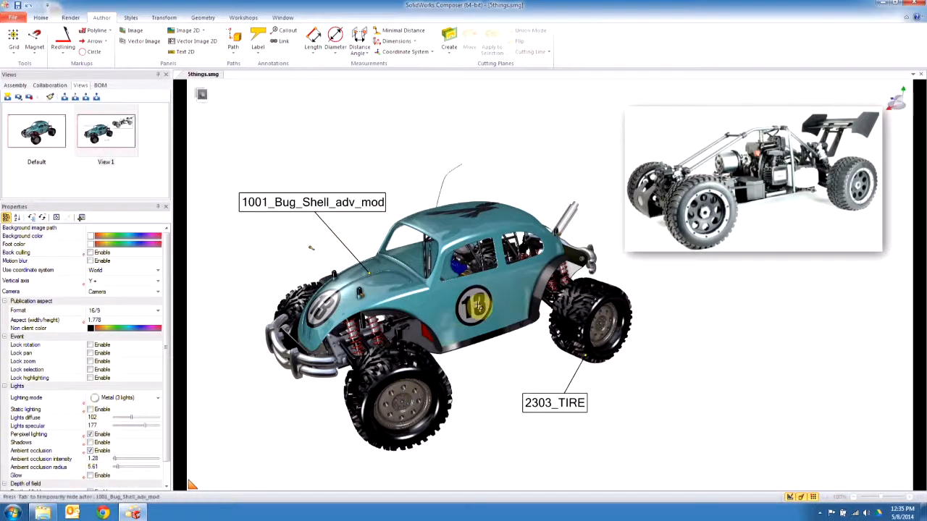
click(435, 289)
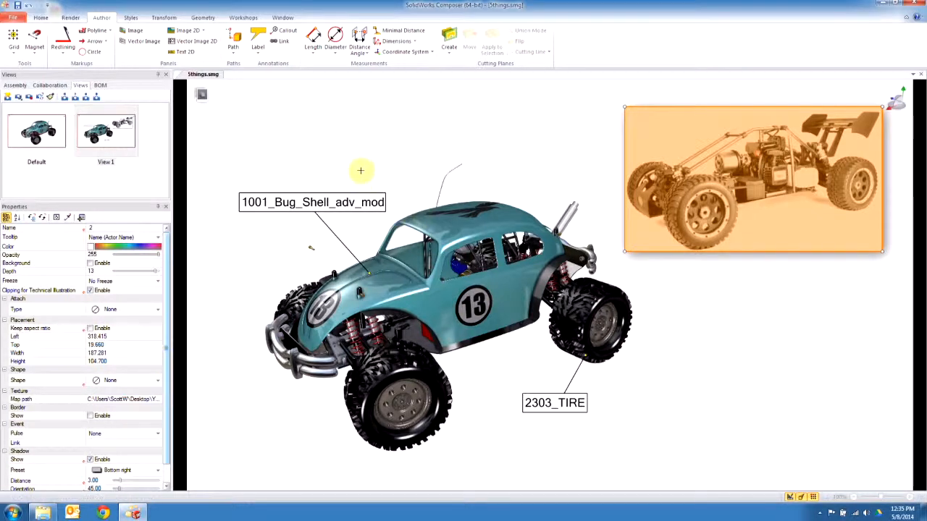
click(312, 202)
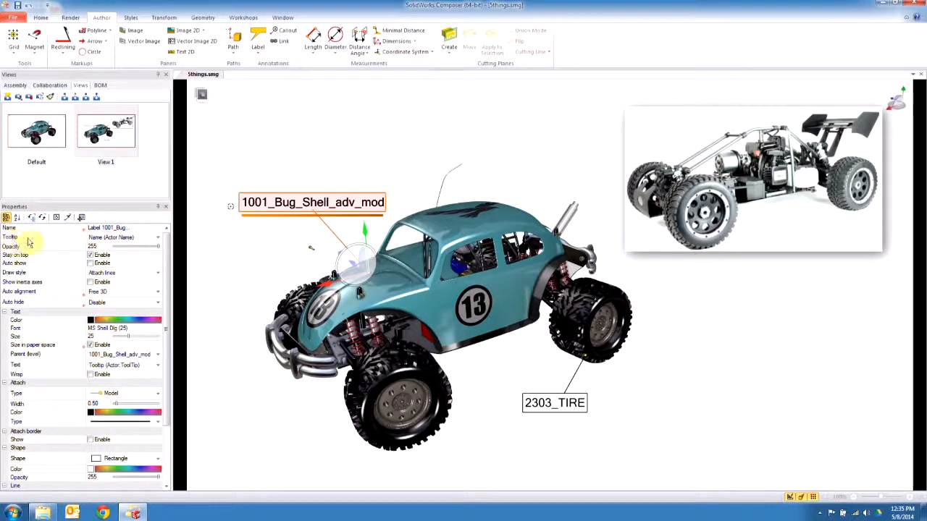
- Switch the shell label's Tooltip source to String and enter 'this is text'
click(157, 237)
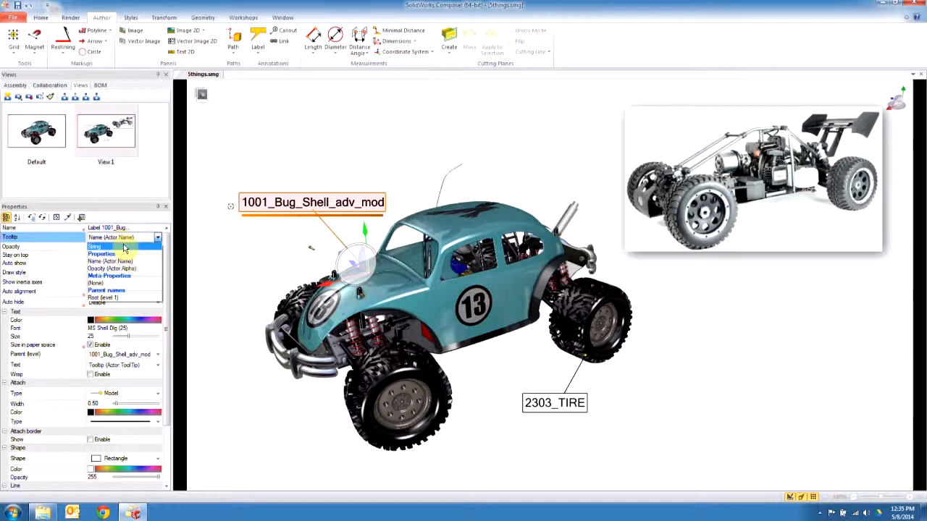
click(95, 247)
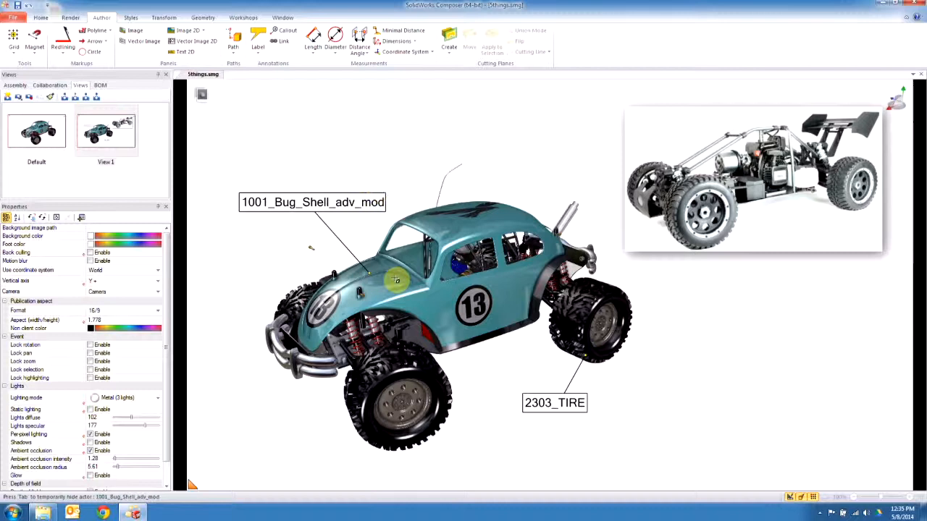
click(334, 210)
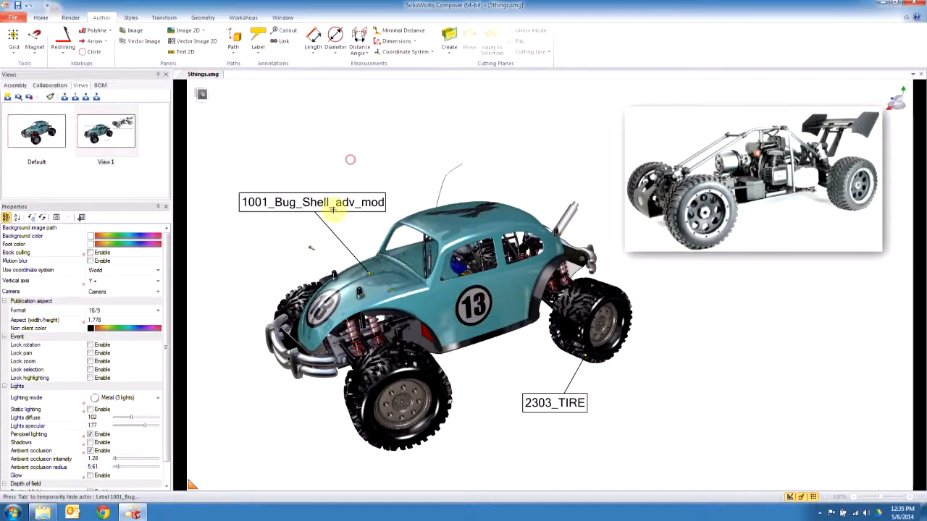
click(312, 202)
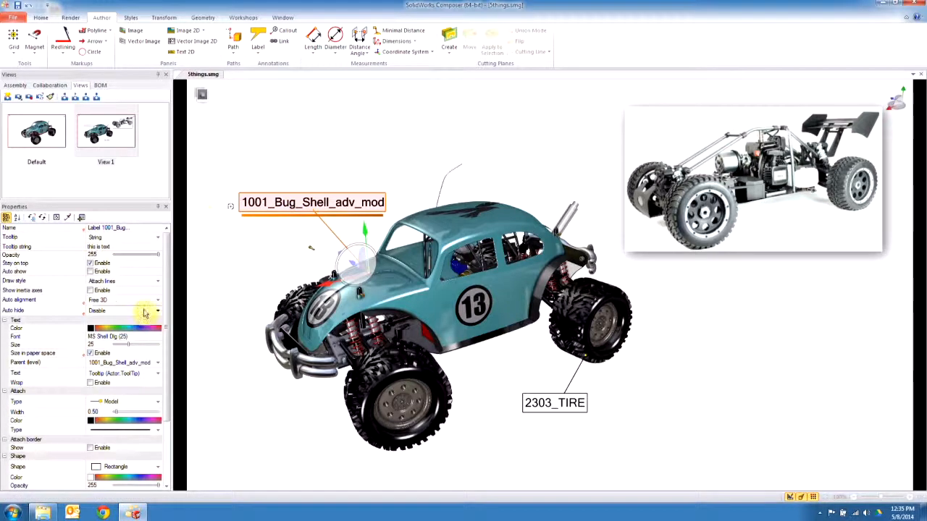
mouse_move(83, 264)
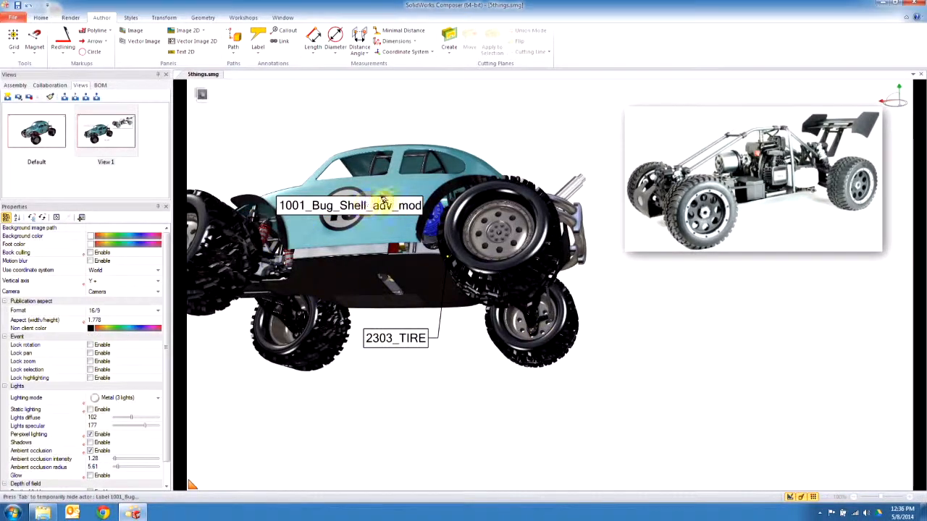
click(348, 205)
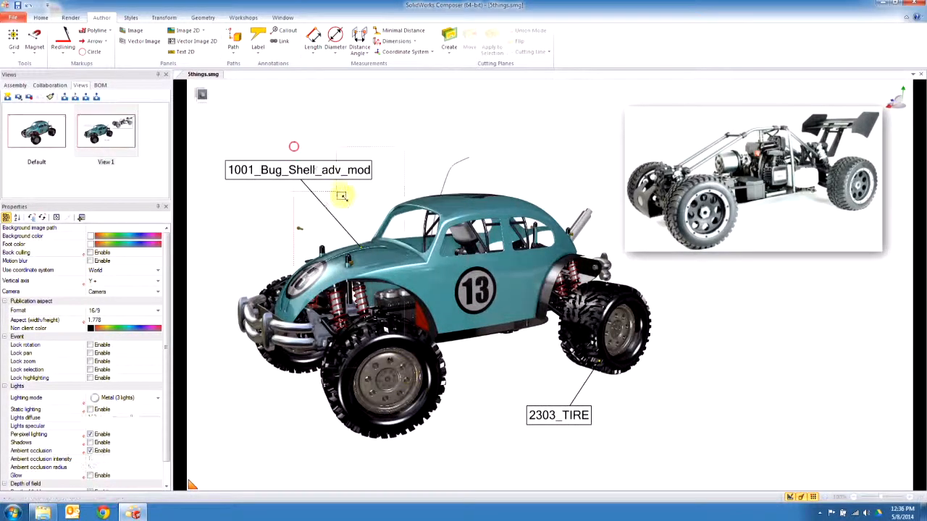
- Set the label size to 32, text to Actor Name, and parent level to 1000_CHASSIS
click(299, 169)
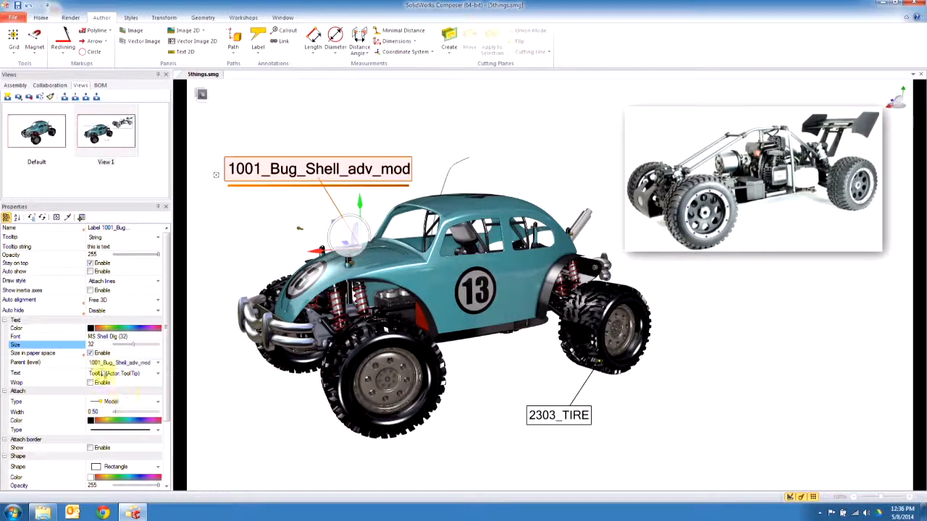
click(157, 373)
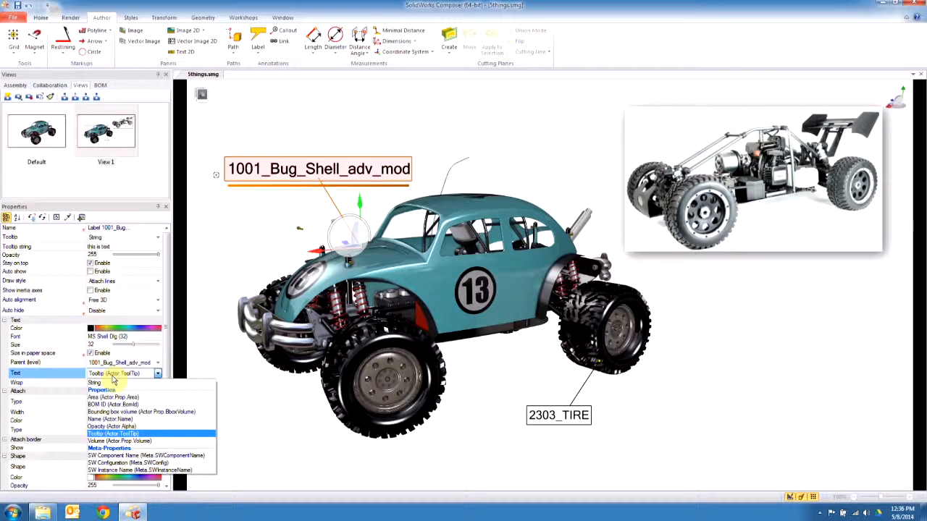
mouse_move(119, 434)
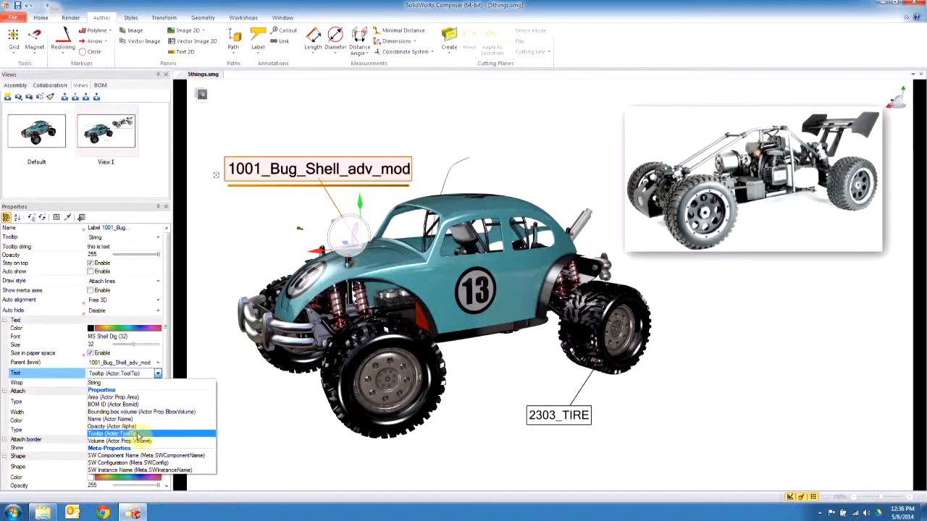
click(112, 433)
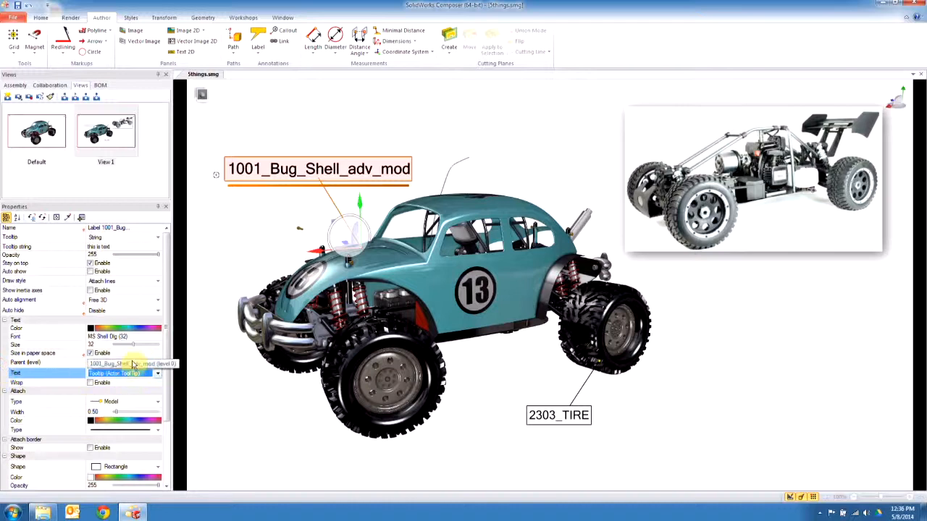
click(157, 363)
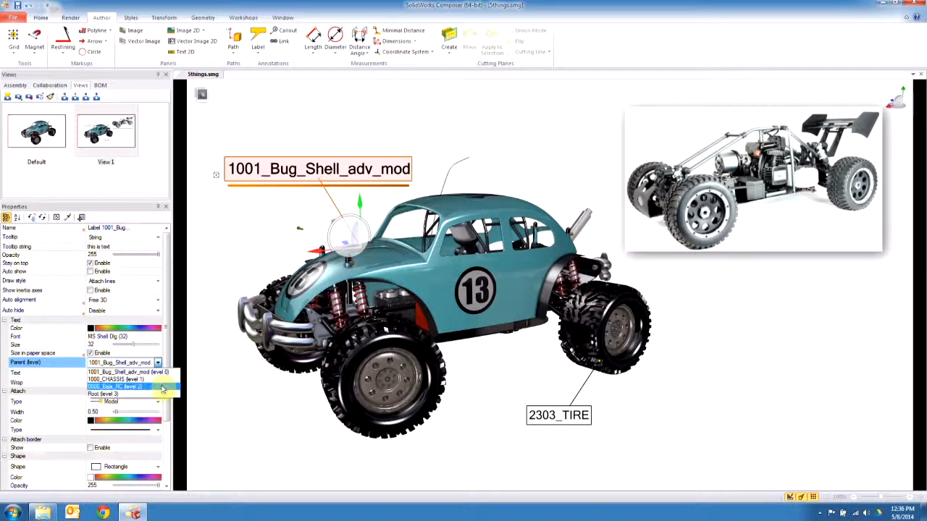
mouse_move(167, 390)
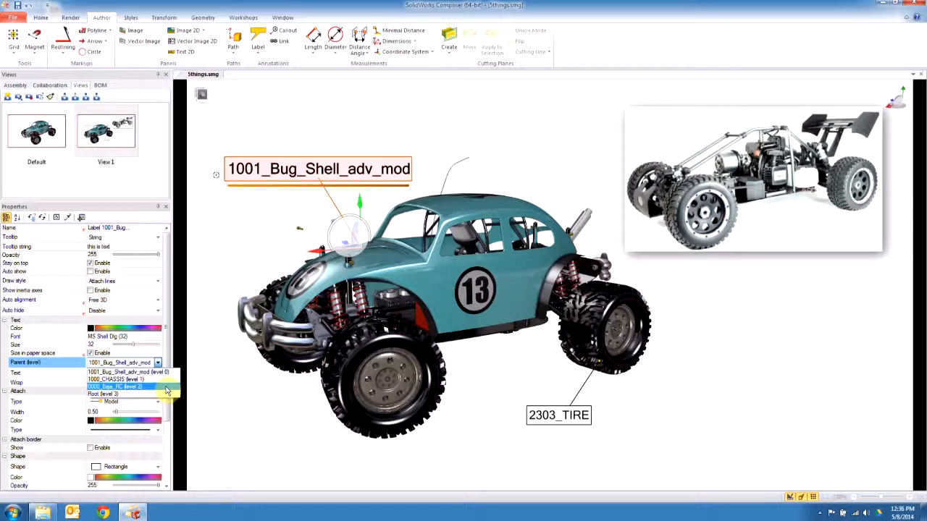
click(115, 379)
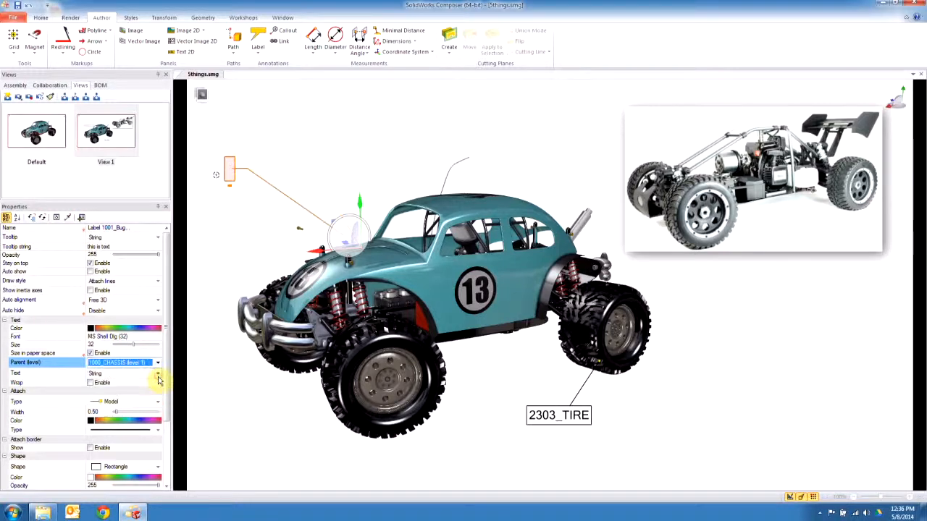
click(157, 362)
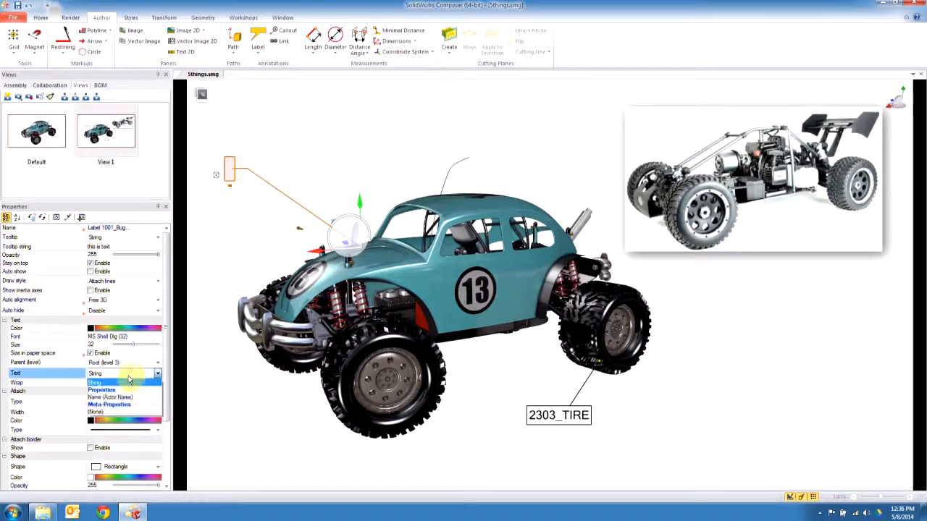
click(110, 397)
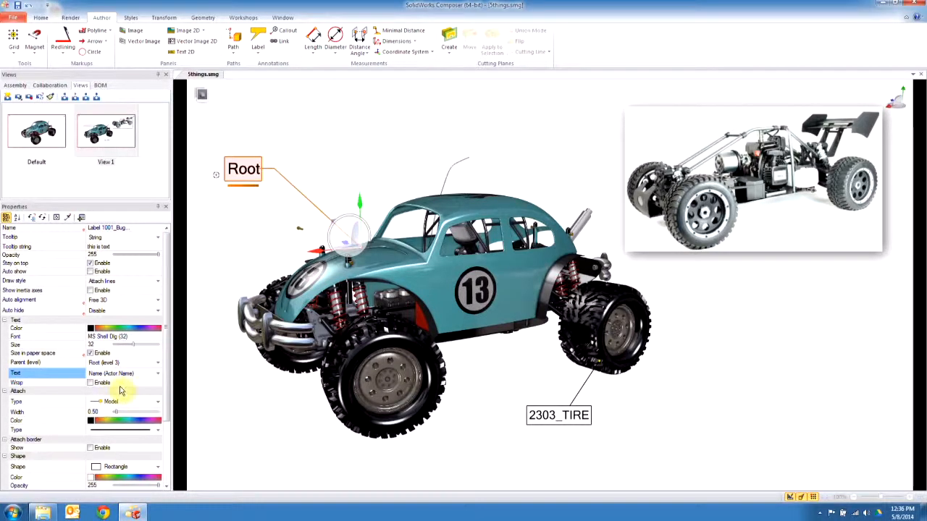
click(157, 362)
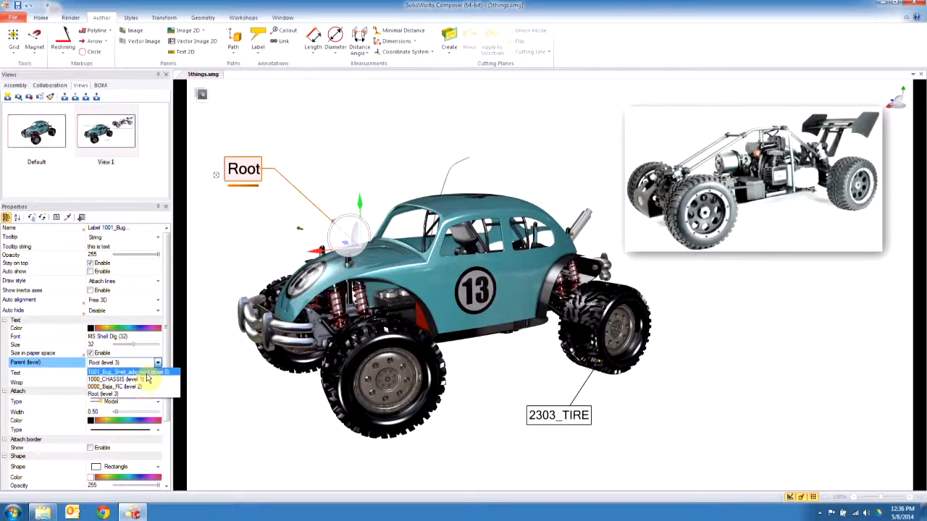
click(112, 378)
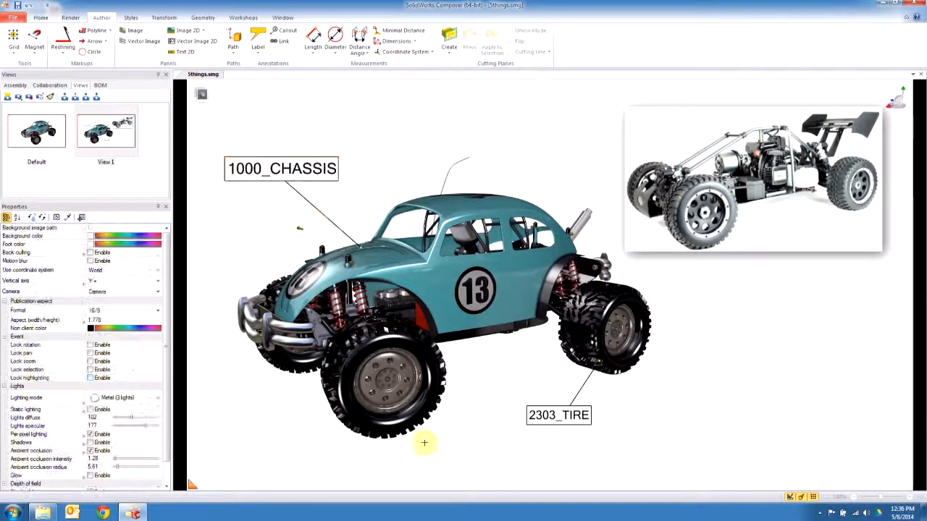
mouse_move(419, 427)
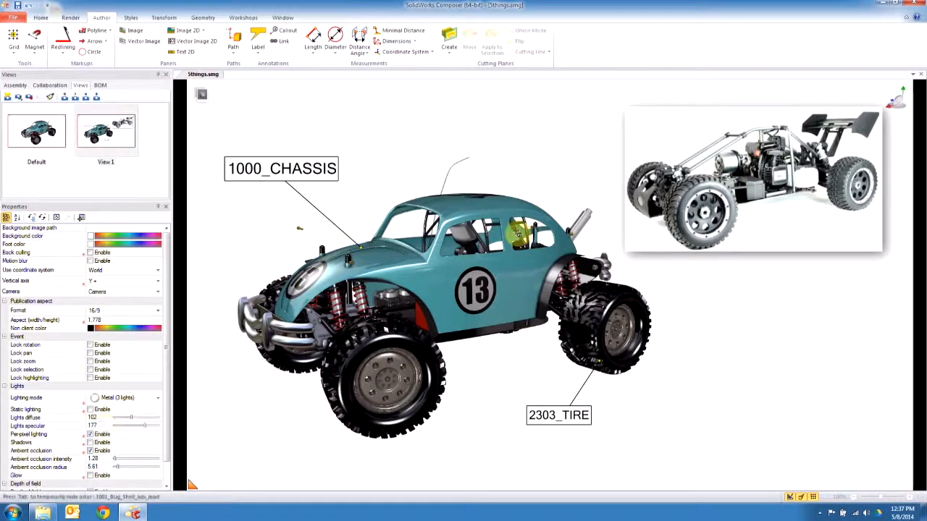
- Create an associative path from the shock tower pin screw's neutral position
scroll(up, 3)
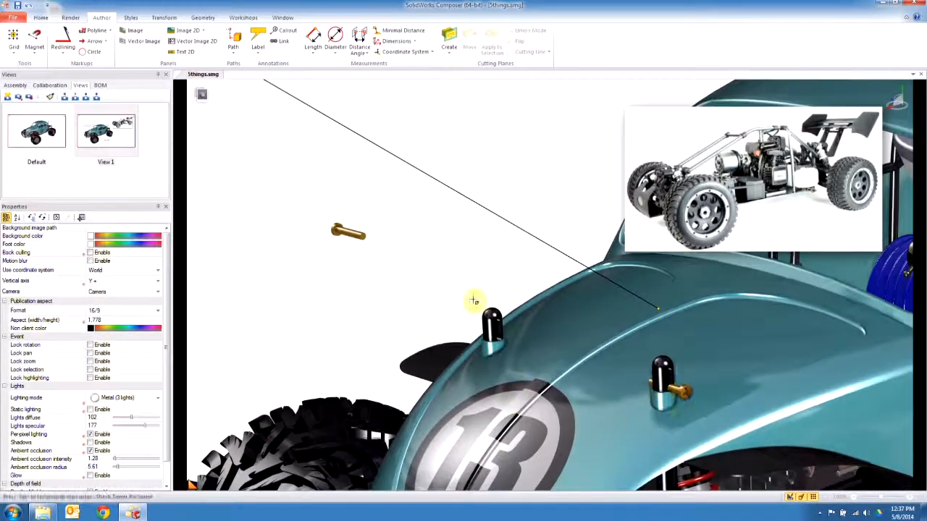
click(349, 232)
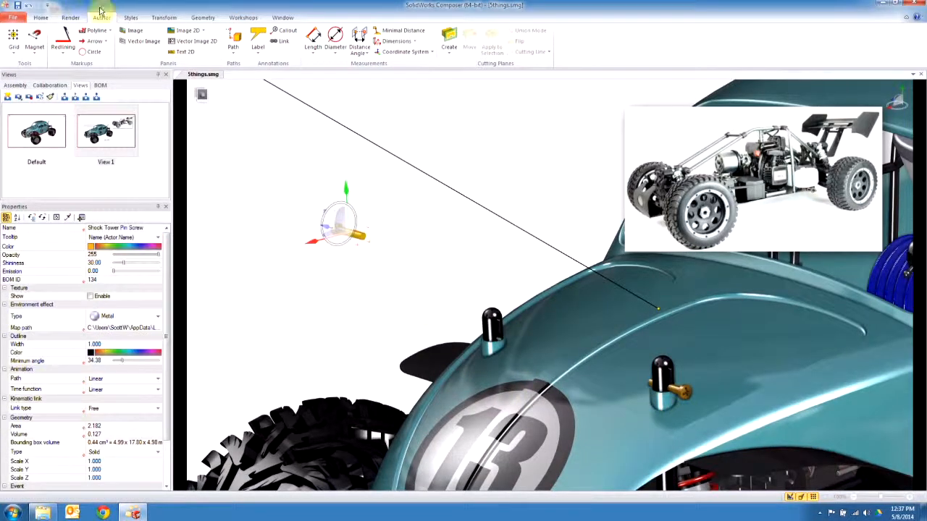
click(163, 17)
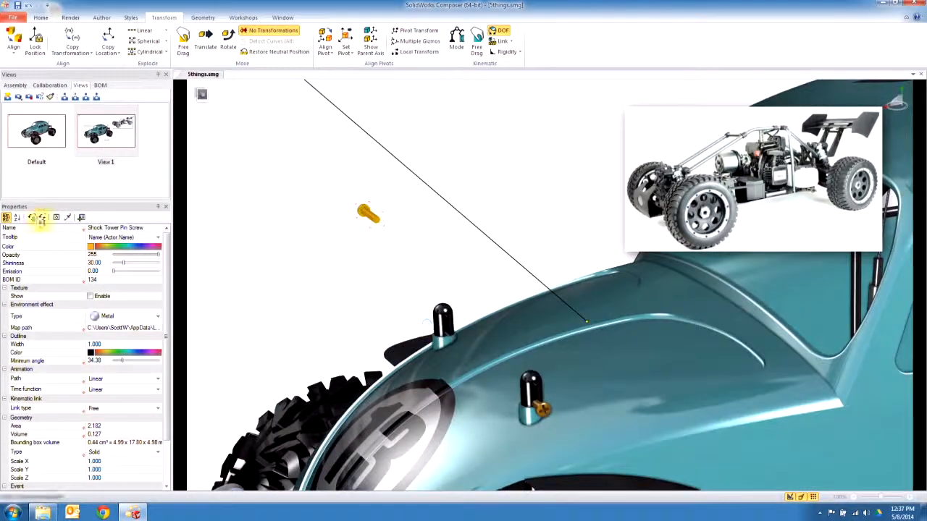
click(101, 18)
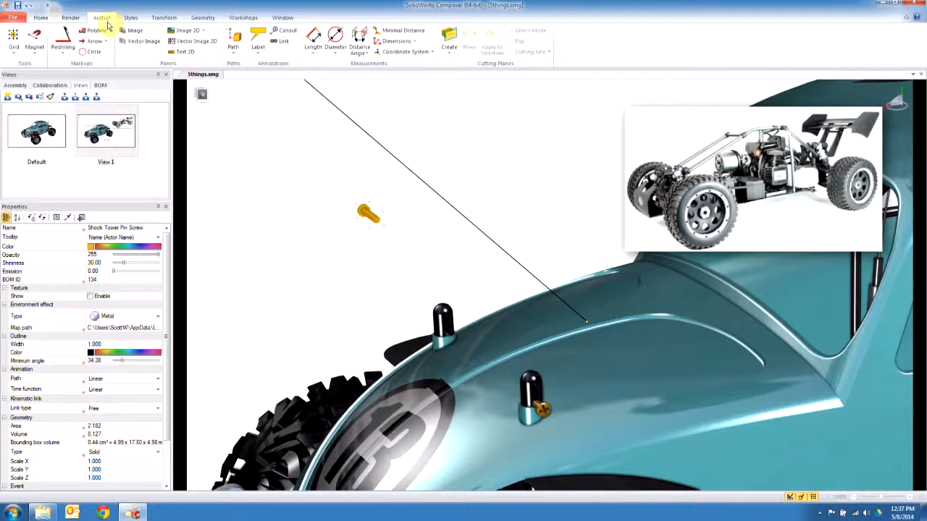
mouse_move(233, 42)
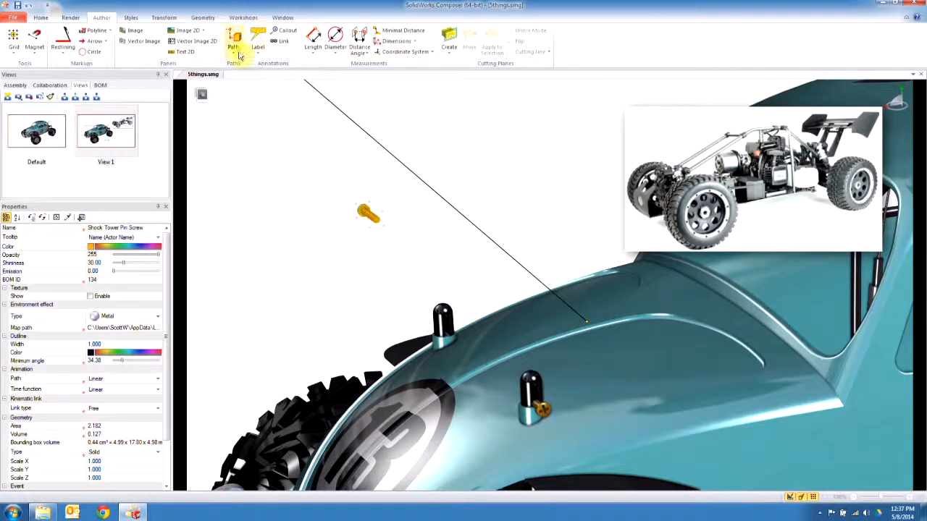
click(233, 40)
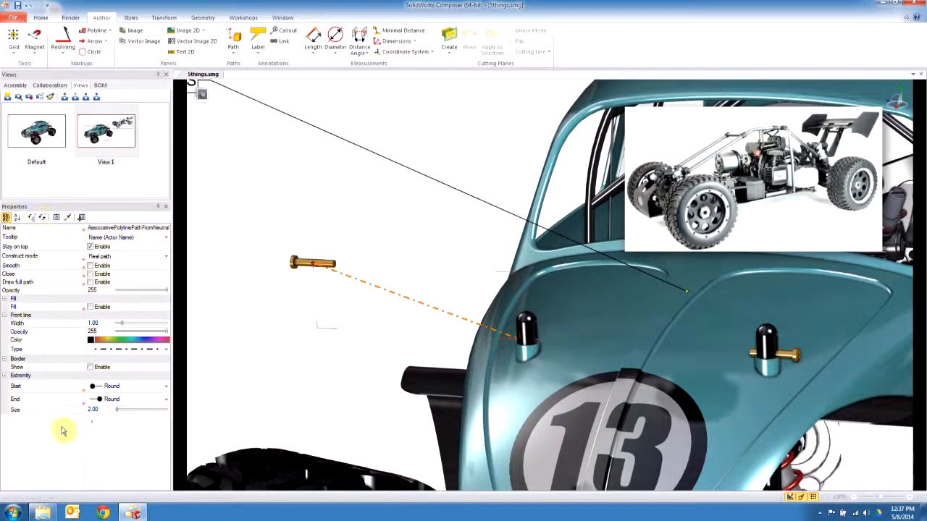
mouse_move(192, 410)
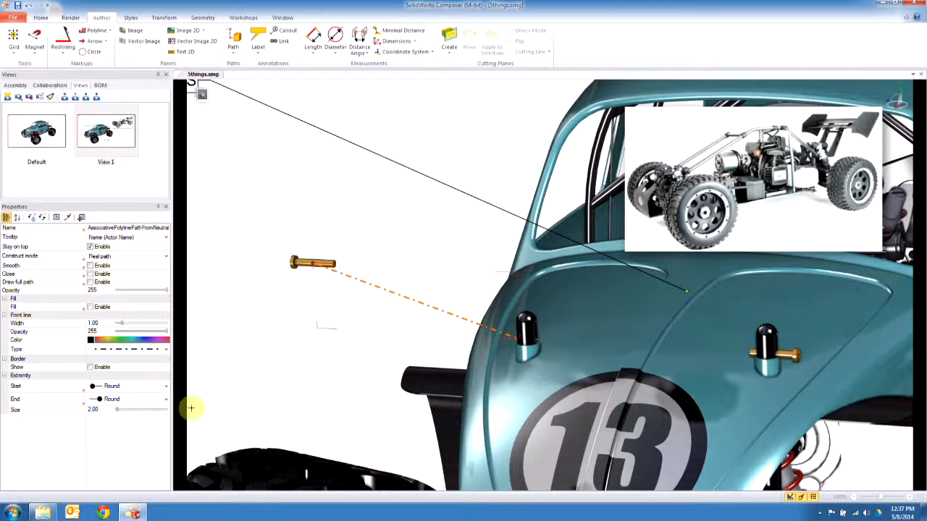
- Set both path extremities to None and route it Based on World Axis with a different axis order
click(166, 385)
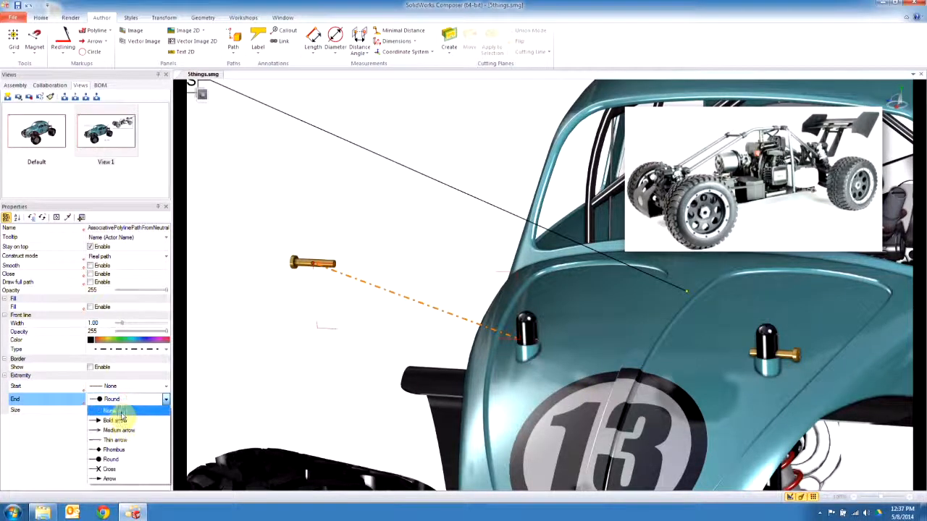
click(110, 411)
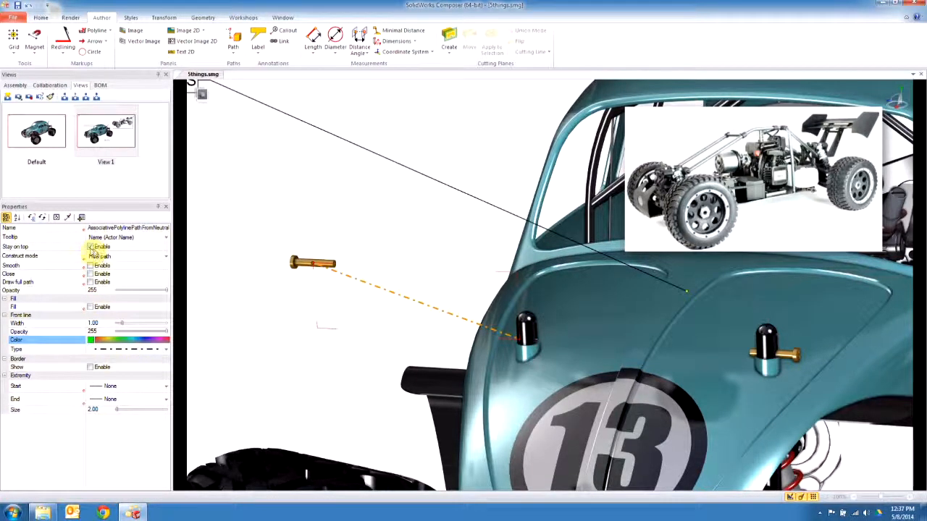
click(165, 257)
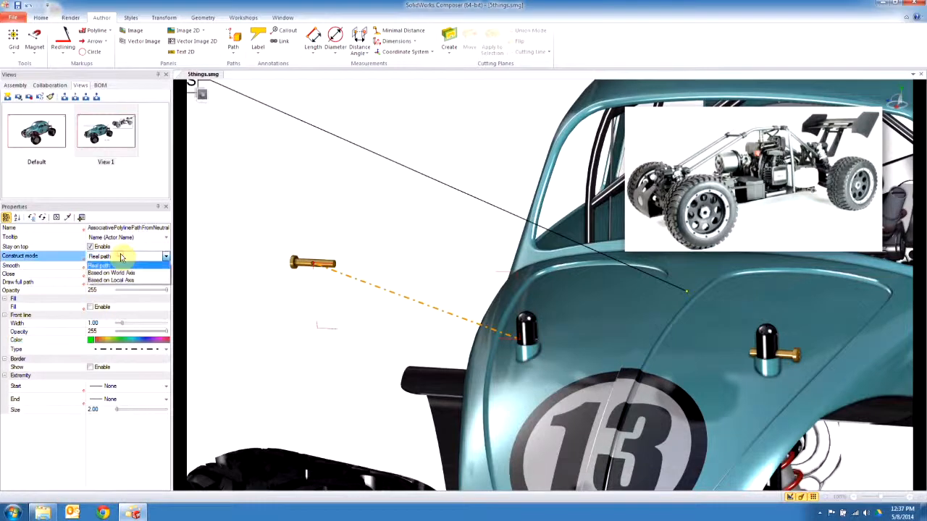
mouse_move(112, 273)
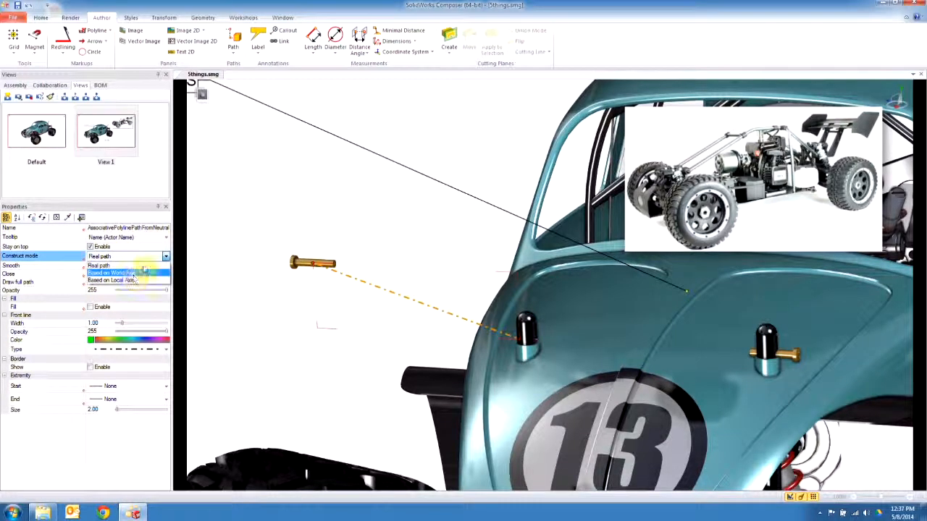
click(116, 273)
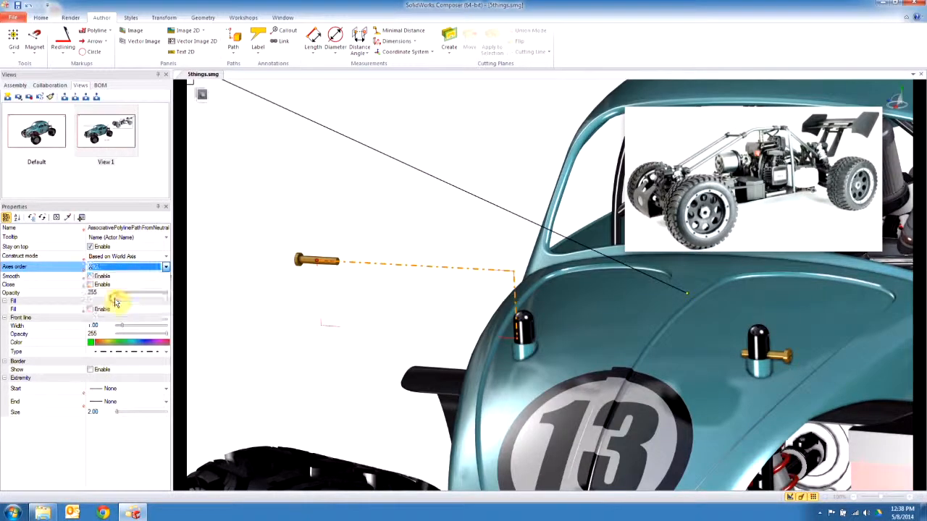
click(166, 266)
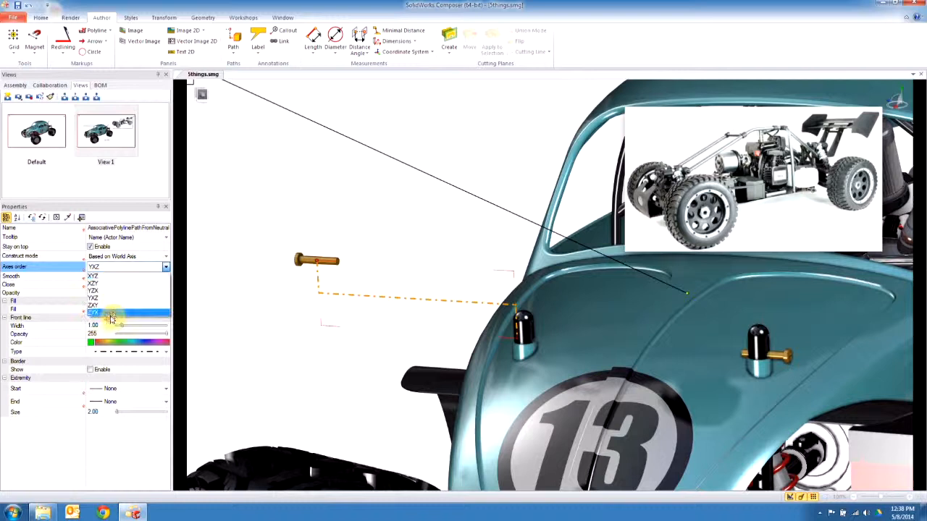
click(92, 305)
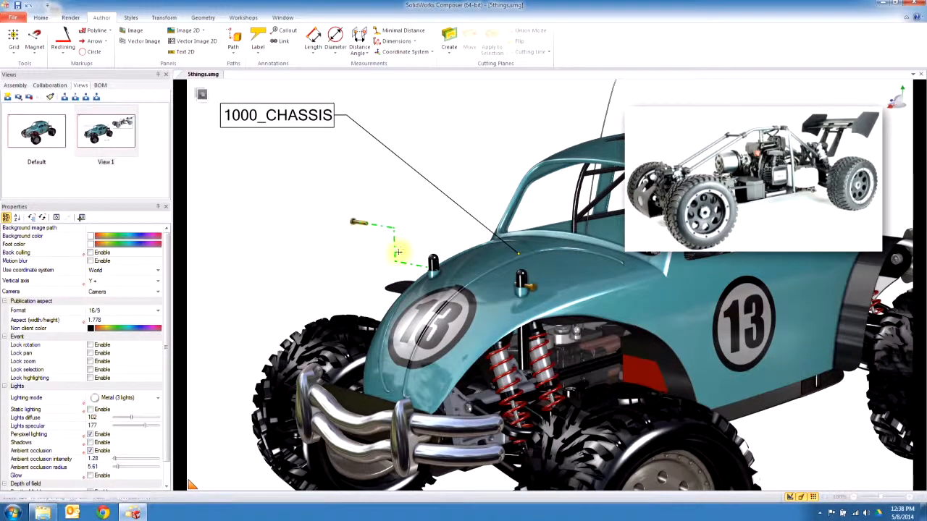
mouse_move(382, 189)
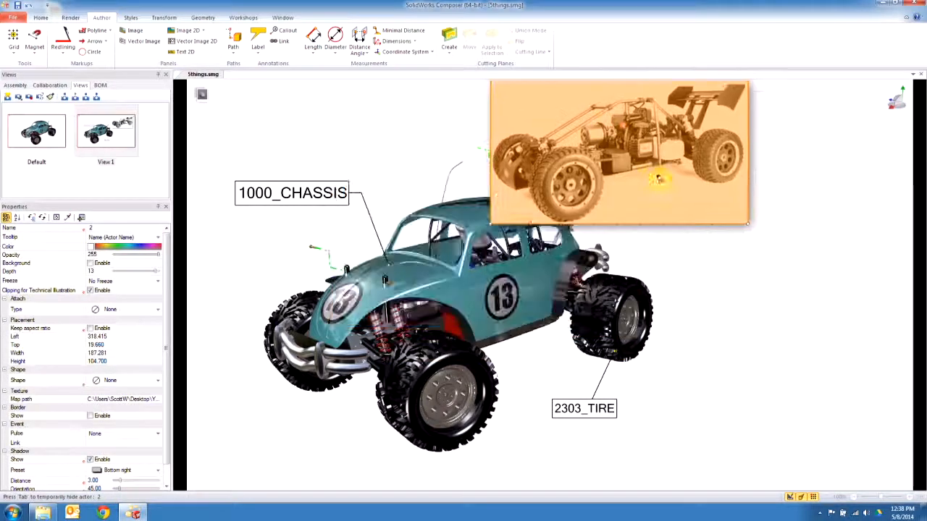
- Move the buggy photo to the upper right and place a new Image 2D below it
drag(619, 152, 762, 175)
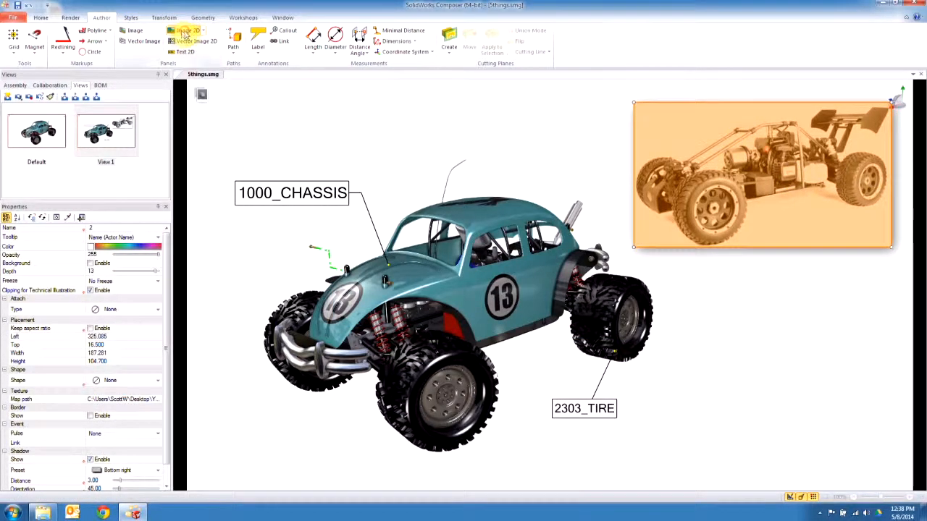
click(186, 29)
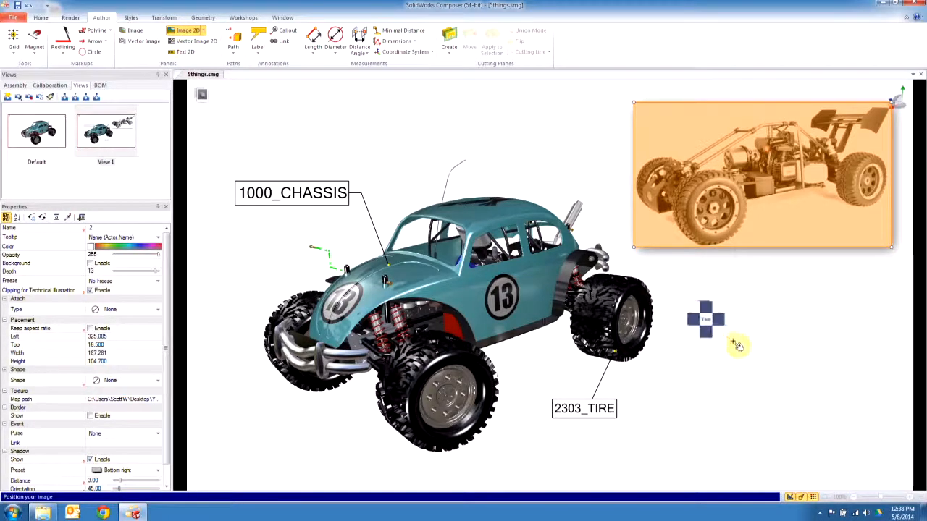
drag(706, 319, 753, 355)
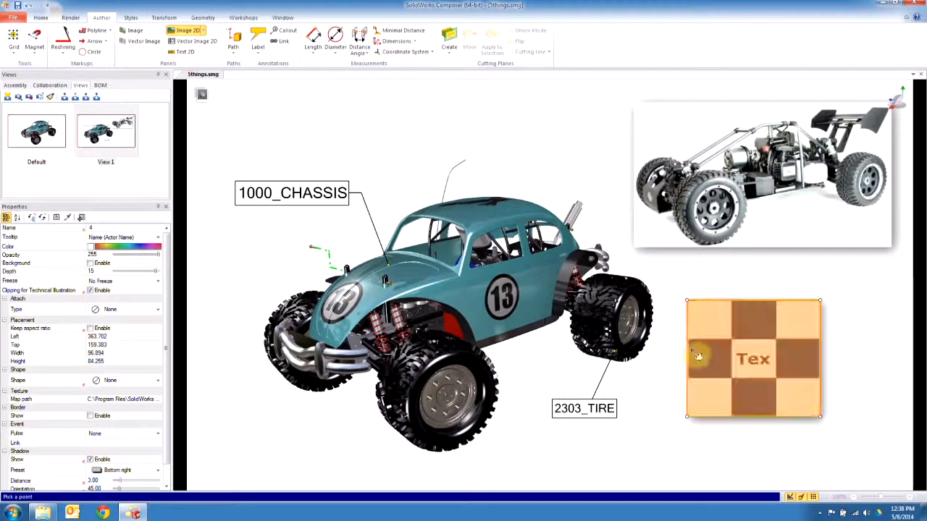
- Replace the buggy photo's map with the gear drivetrain picture
click(760, 174)
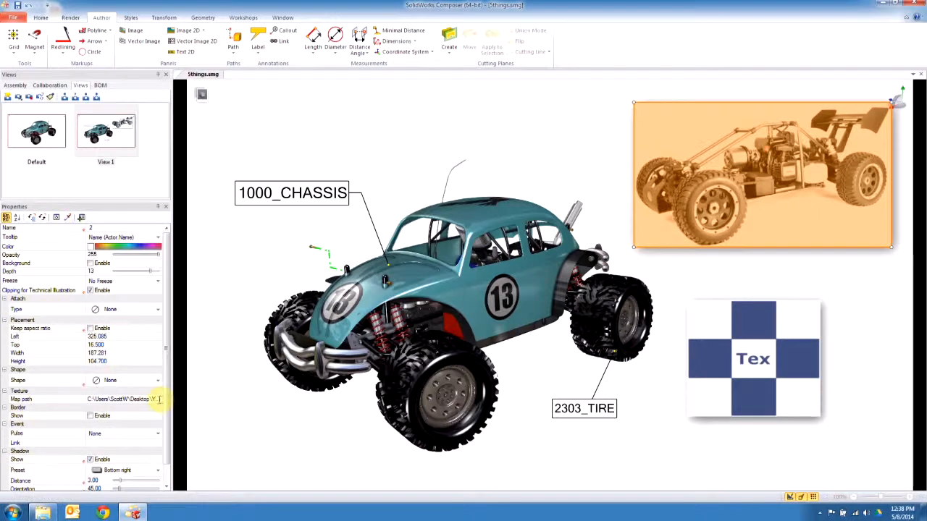
click(162, 399)
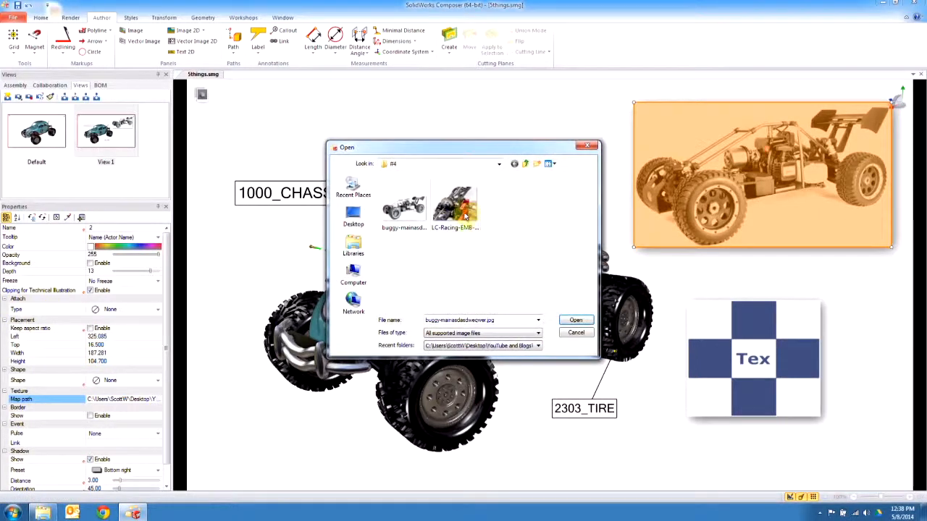
click(575, 321)
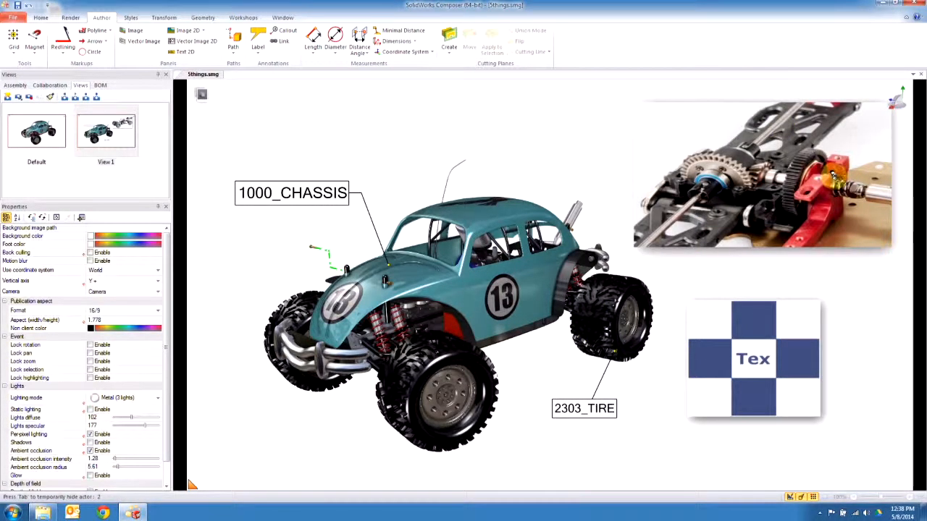
click(761, 174)
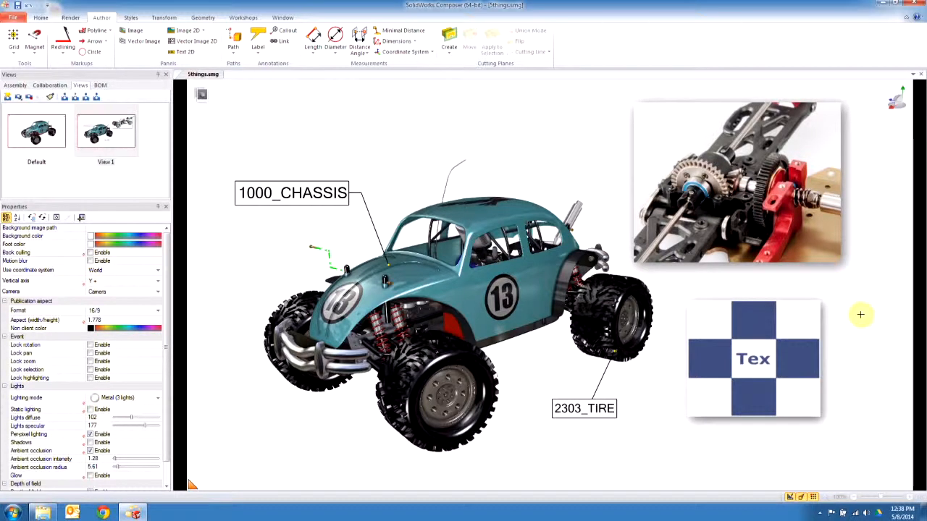
click(737, 182)
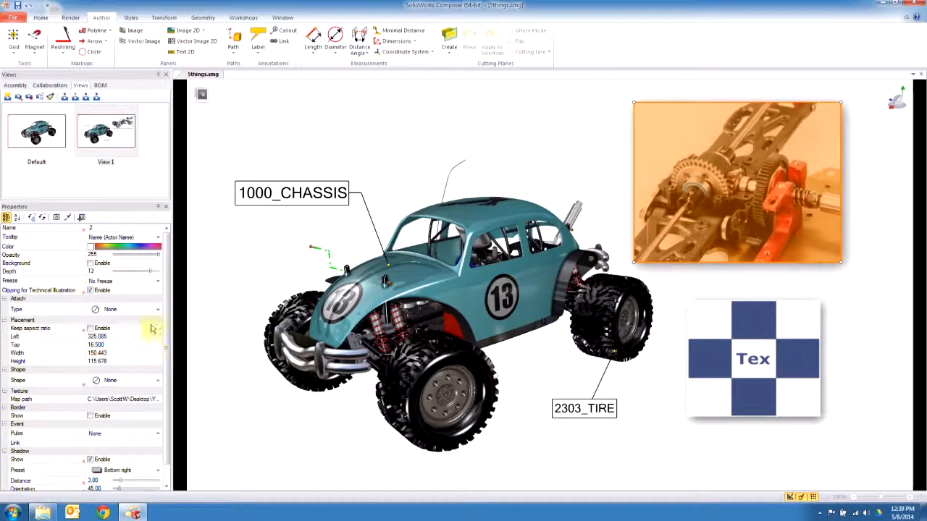
- Set the gear photo's Attach type to a red arc pointing at the car's rear
click(157, 309)
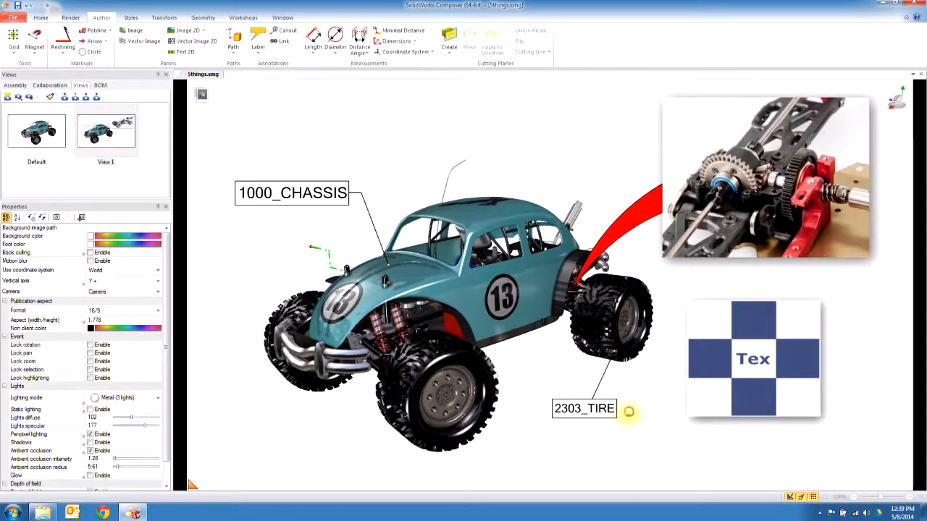
mouse_move(685, 431)
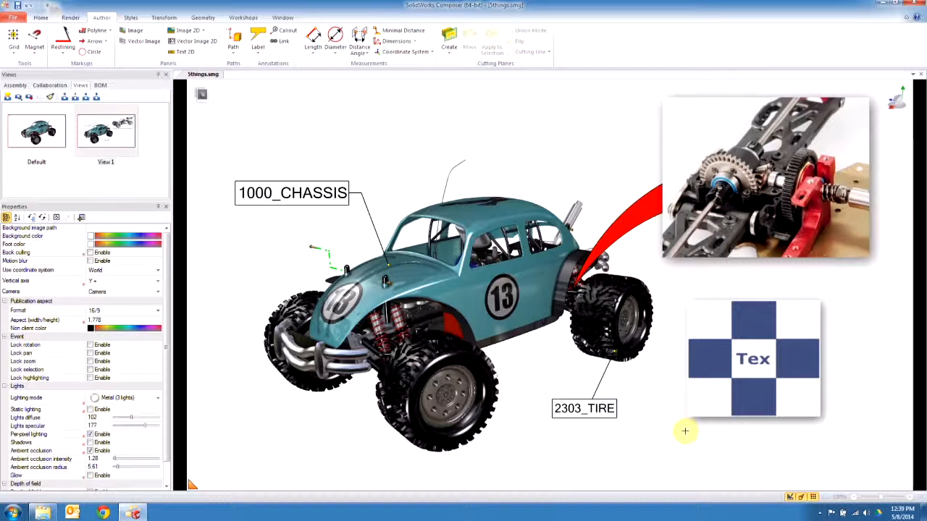
click(454, 250)
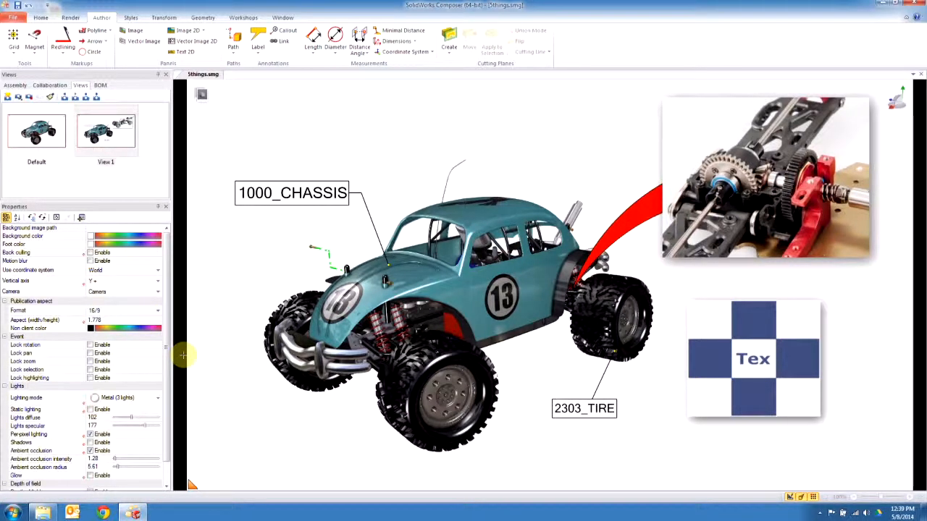
- Place a circle on the pin near the hood and widen its green gradient fill
click(90, 51)
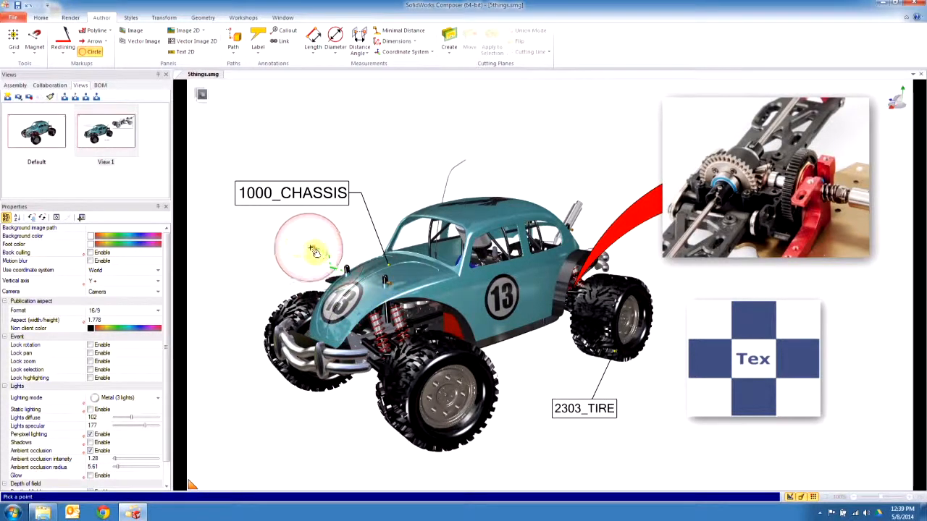
click(334, 243)
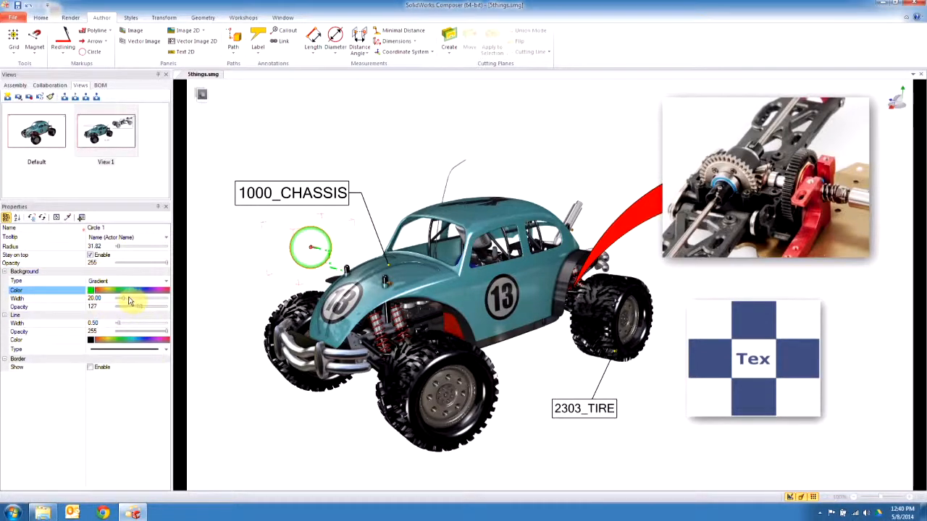
drag(134, 298, 152, 298)
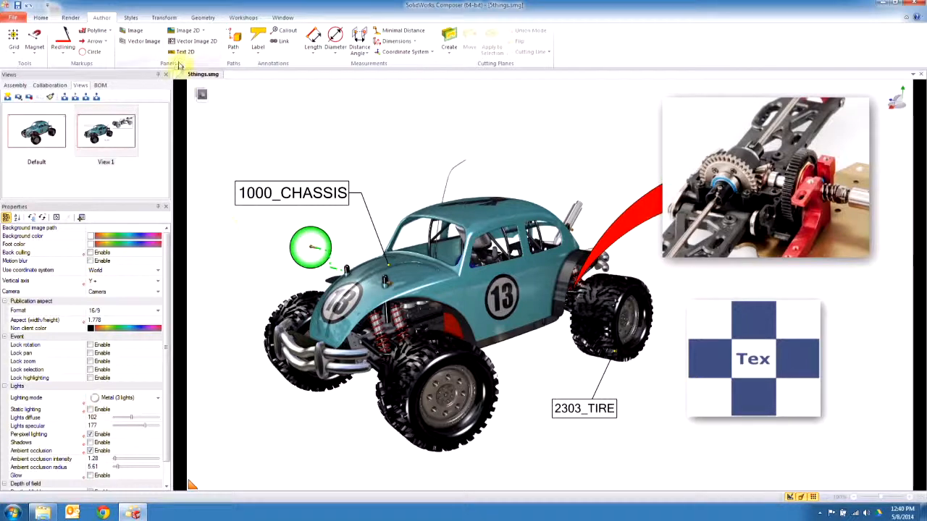
mouse_move(572, 201)
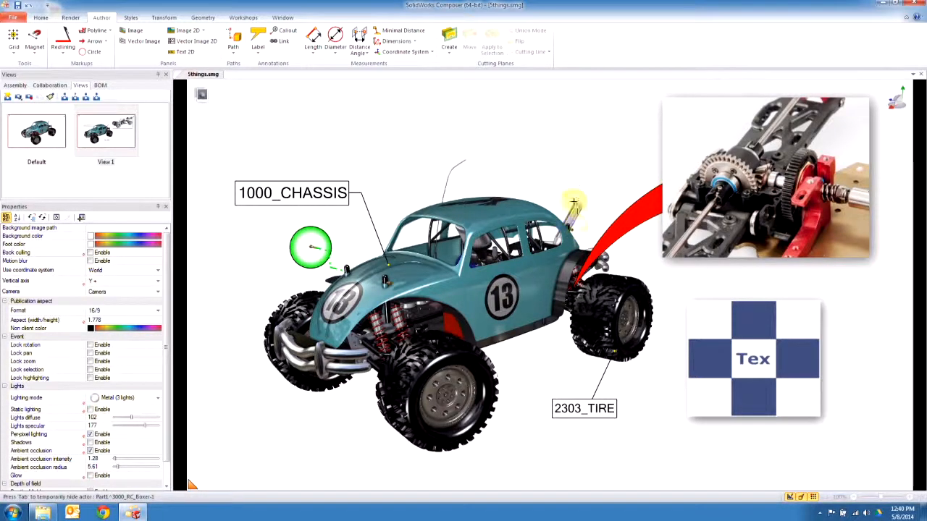
- Set the bug shell's environment effect type to Chromic II (with color)
click(572, 218)
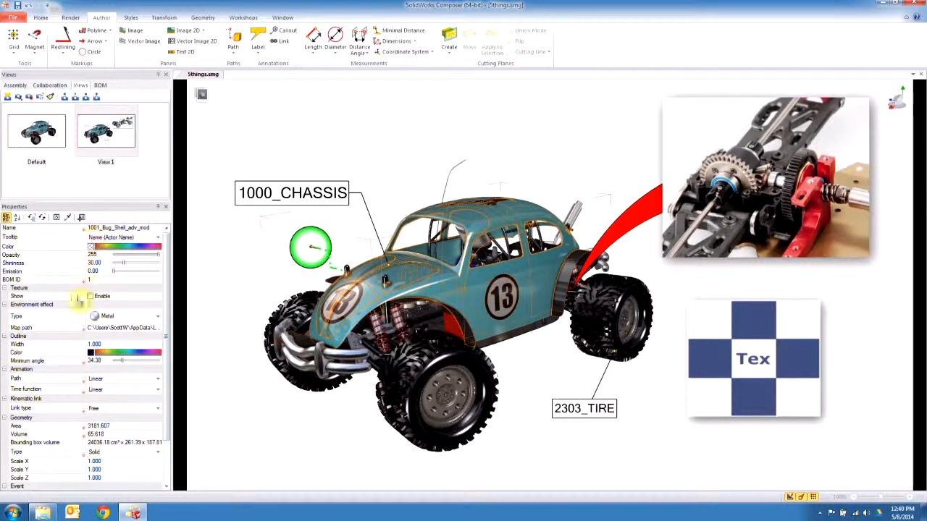
click(157, 315)
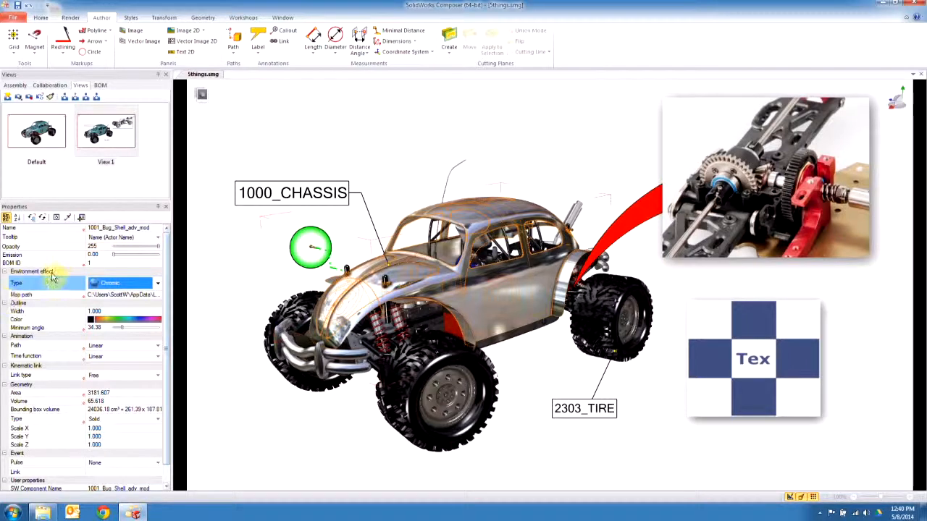
click(157, 283)
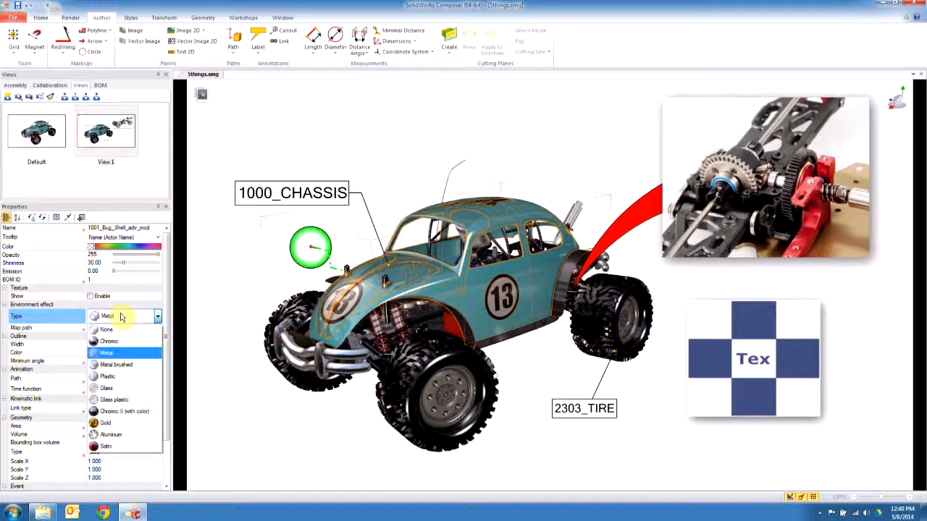
click(107, 375)
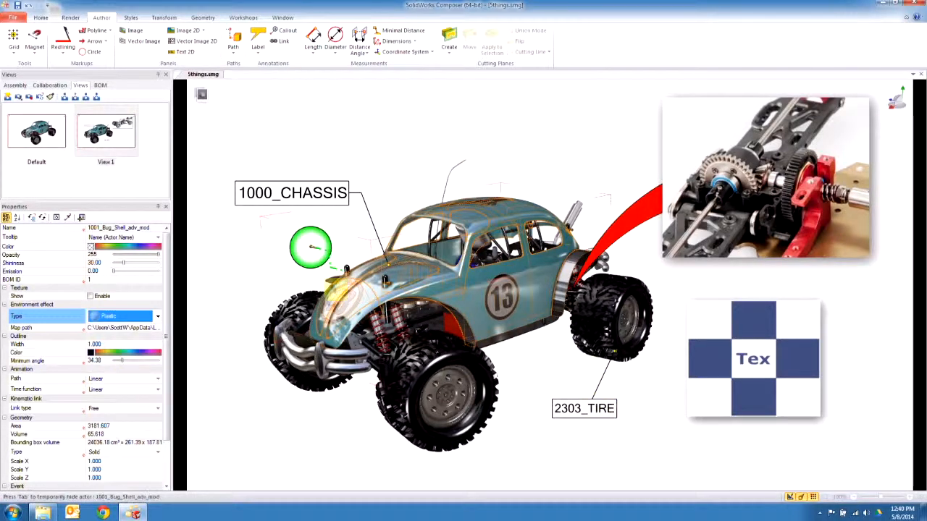
click(157, 316)
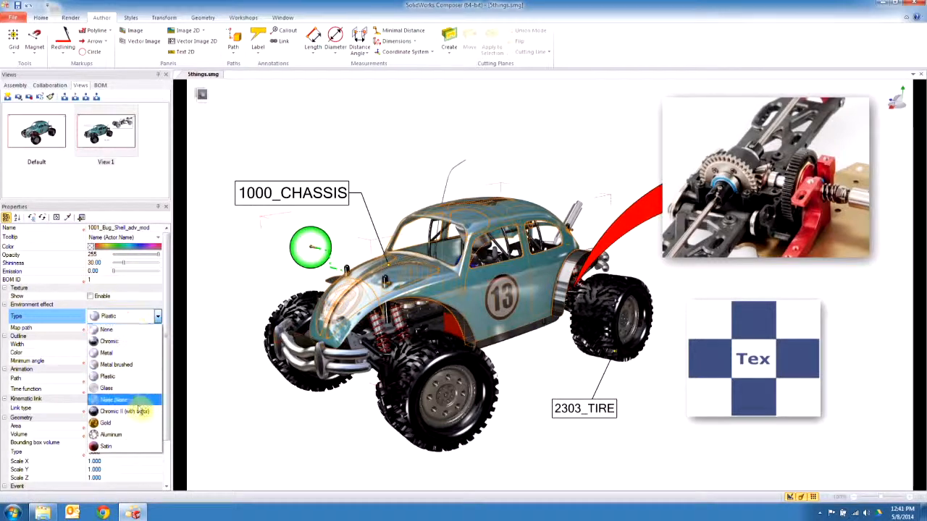
click(111, 435)
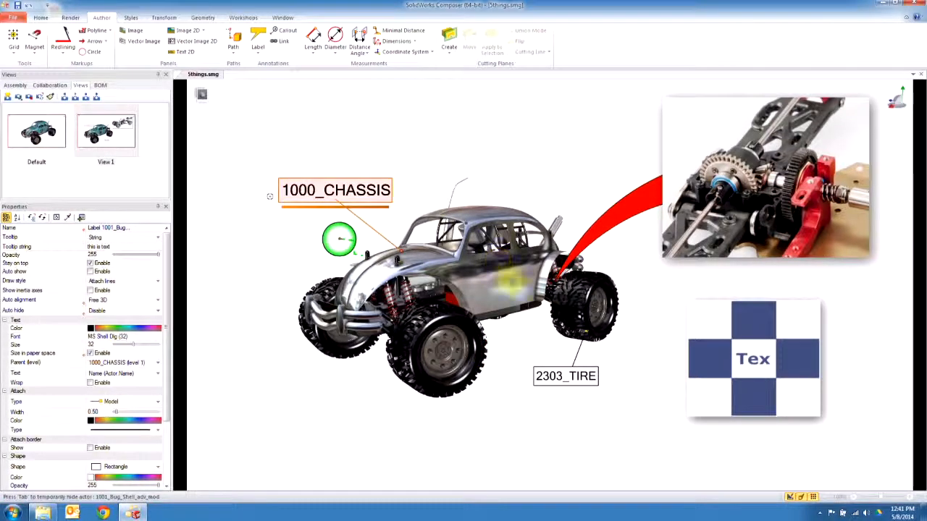
mouse_move(539, 301)
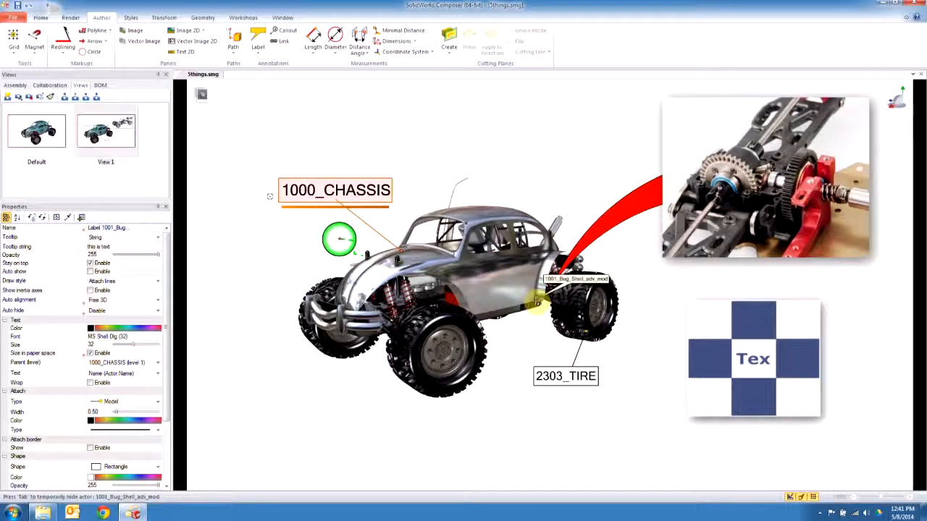